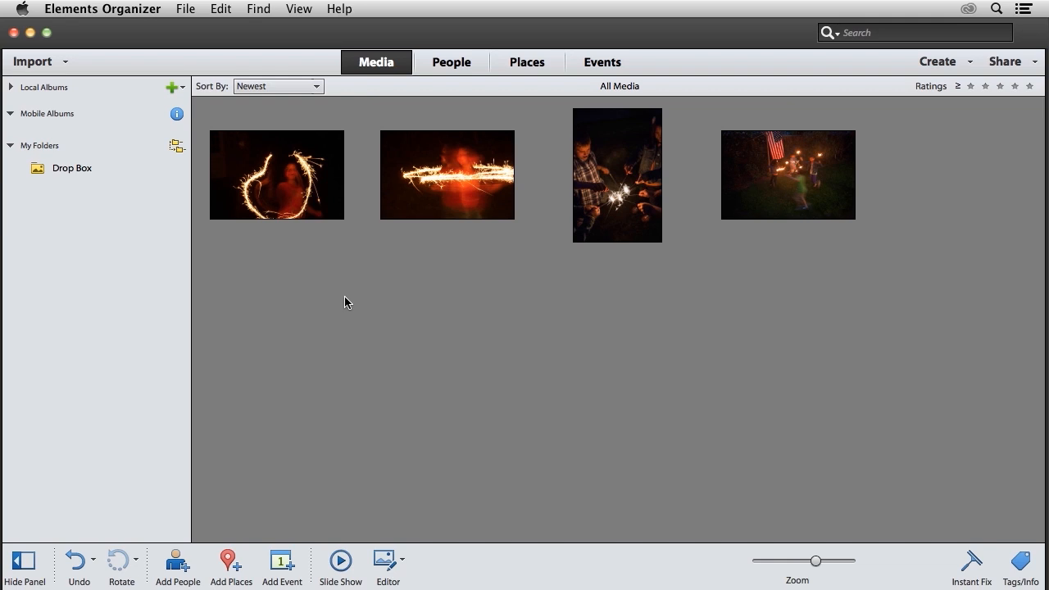
mouse_move(216, 297)
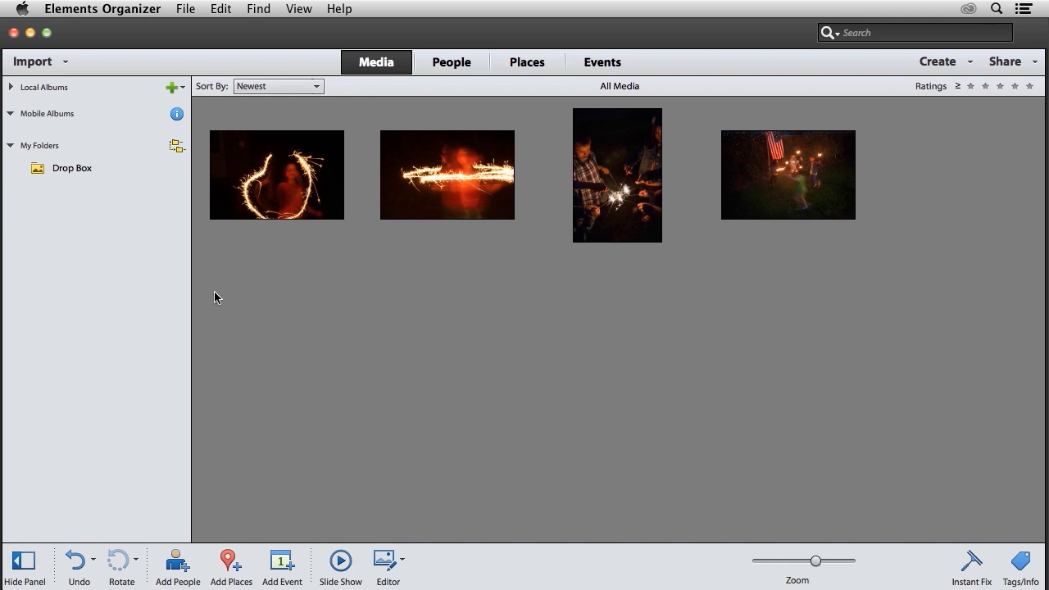
mouse_move(146, 295)
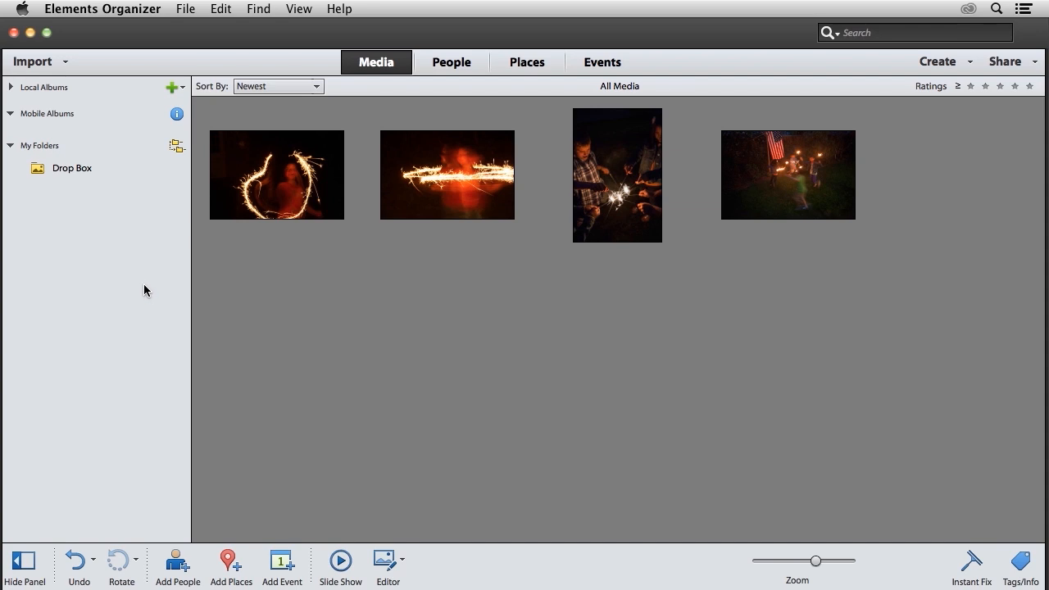
mouse_move(56, 118)
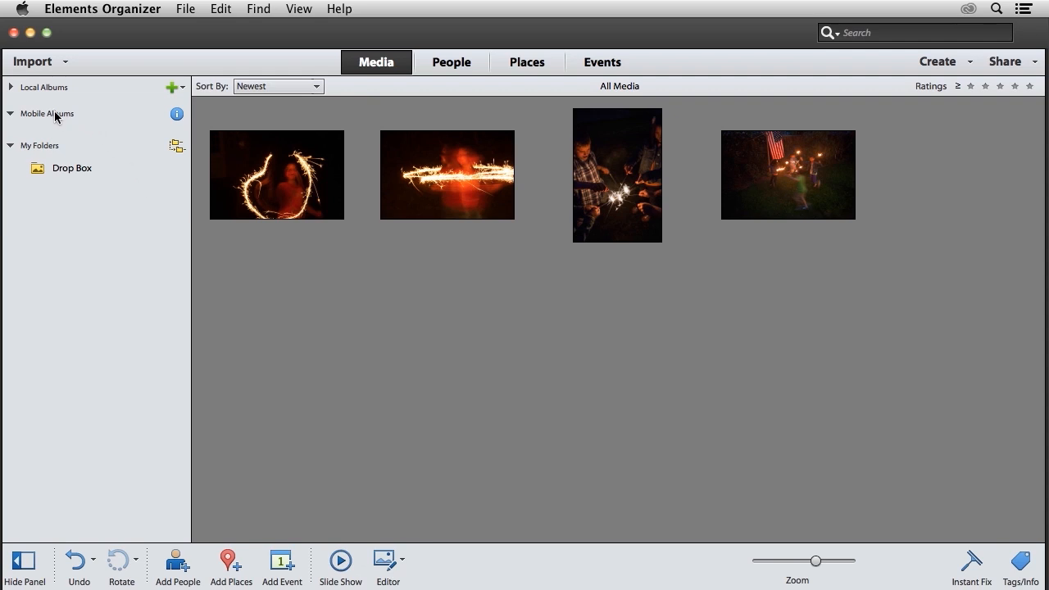
mouse_move(111, 121)
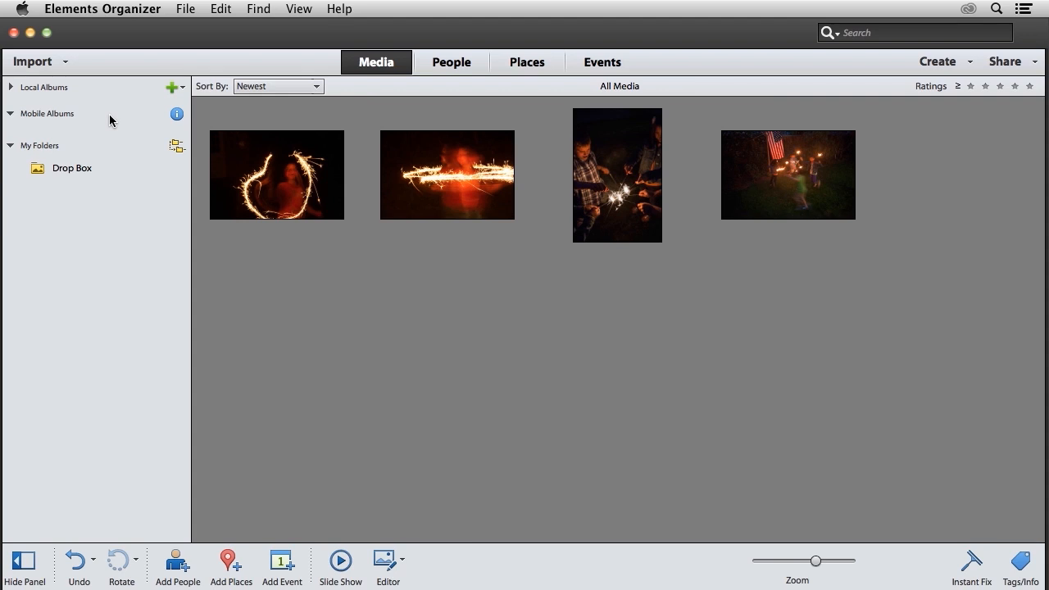
mouse_move(177, 118)
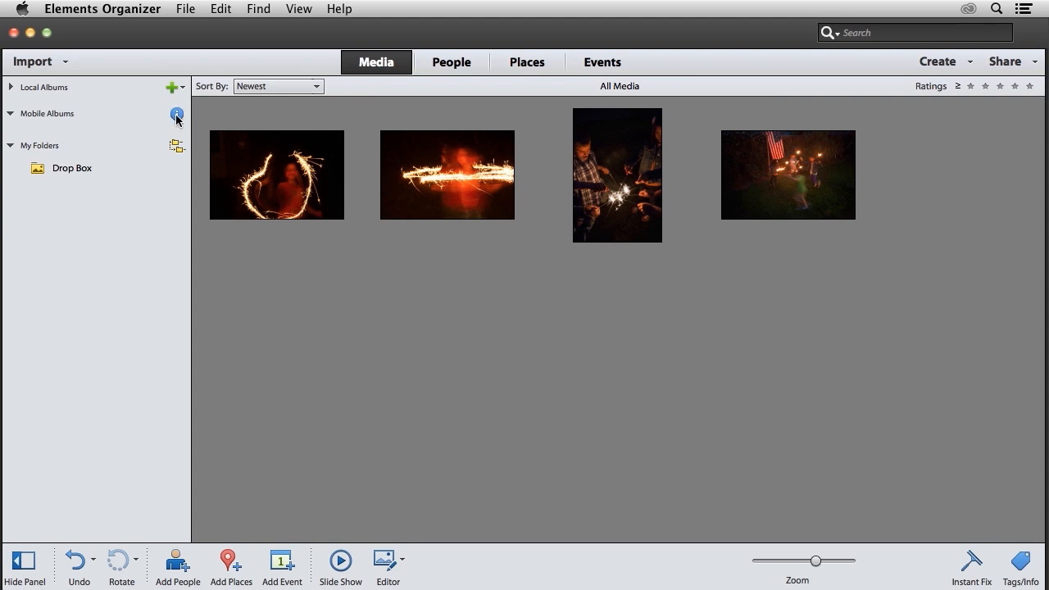
click(177, 115)
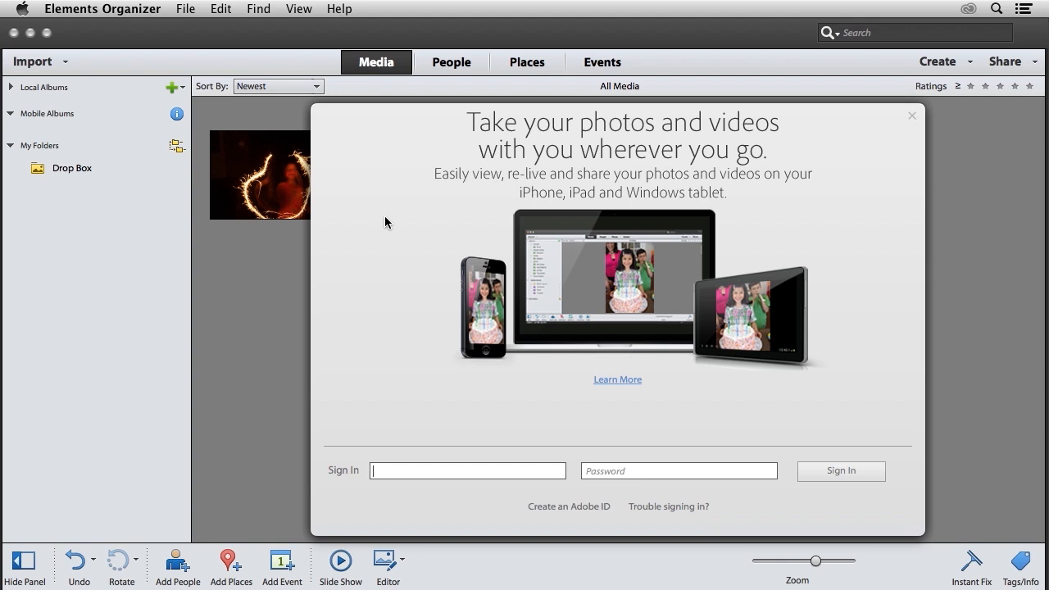
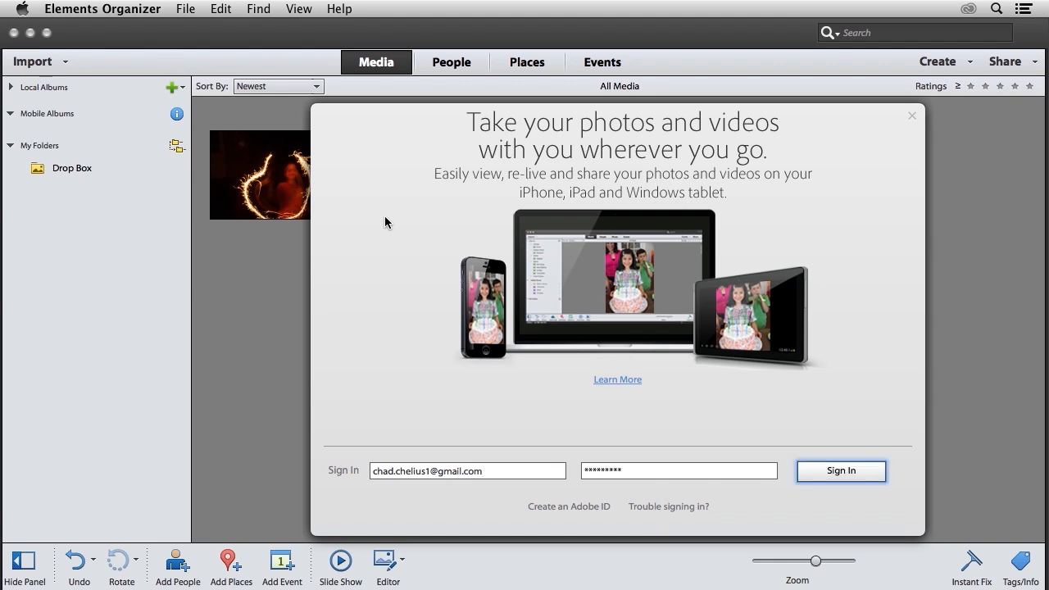
click(839, 470)
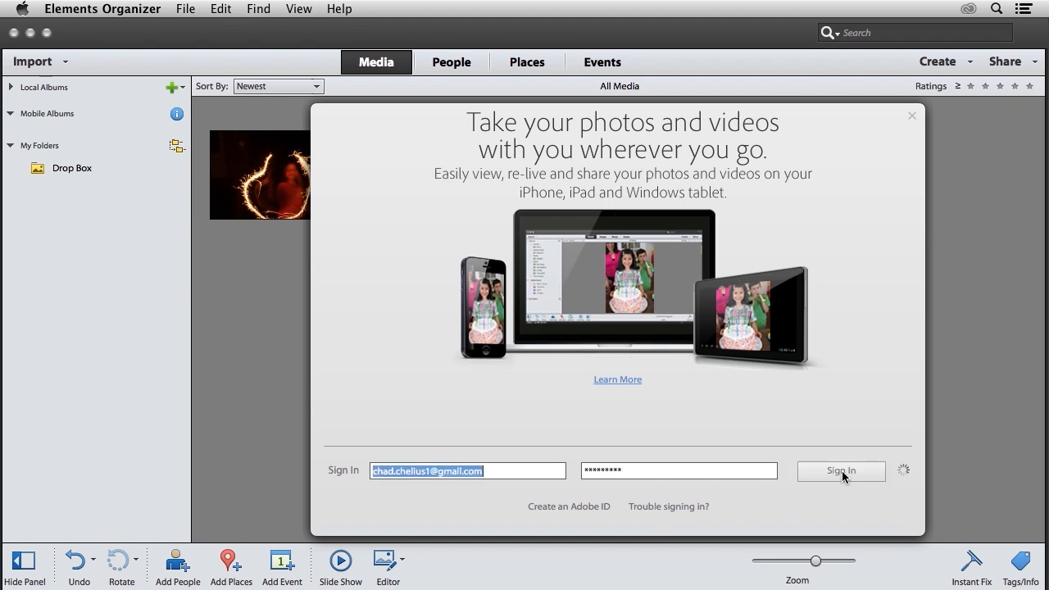
- Choose 'Choose specific media to view on your smartphones & tablets' and continue
click(841, 470)
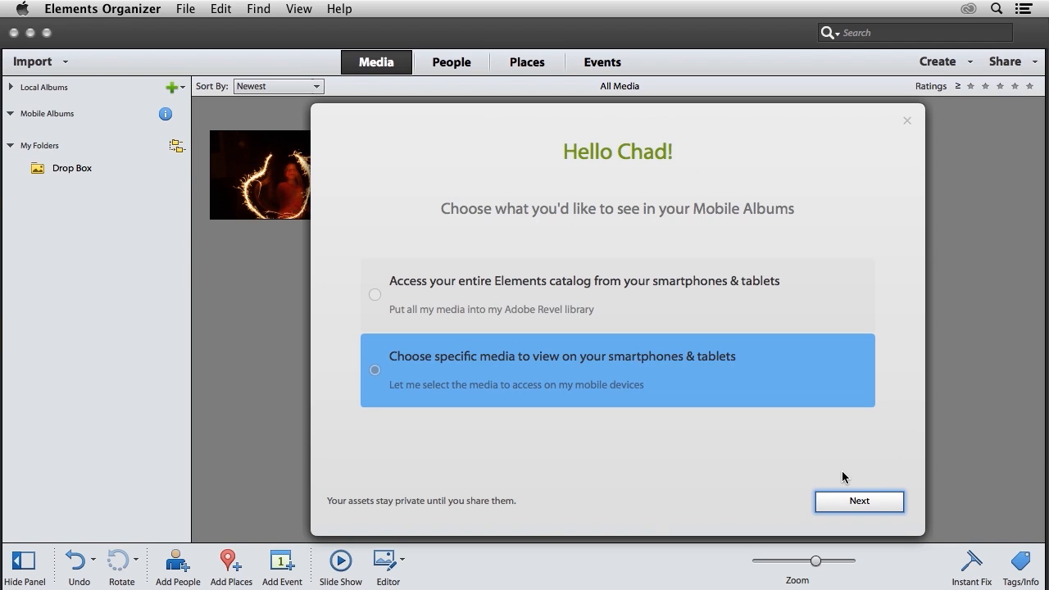
mouse_move(455, 190)
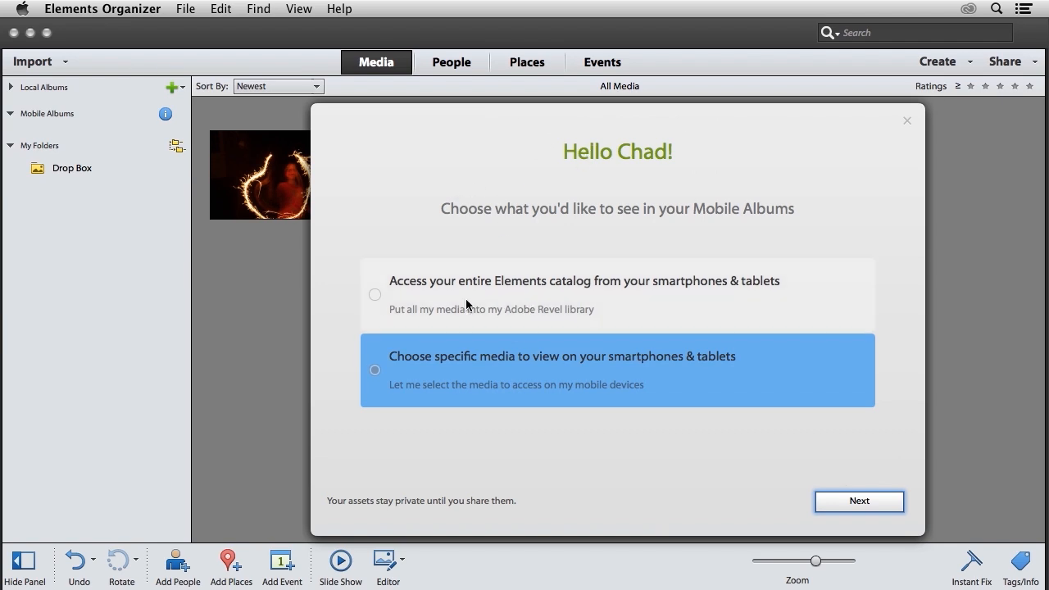
mouse_move(687, 301)
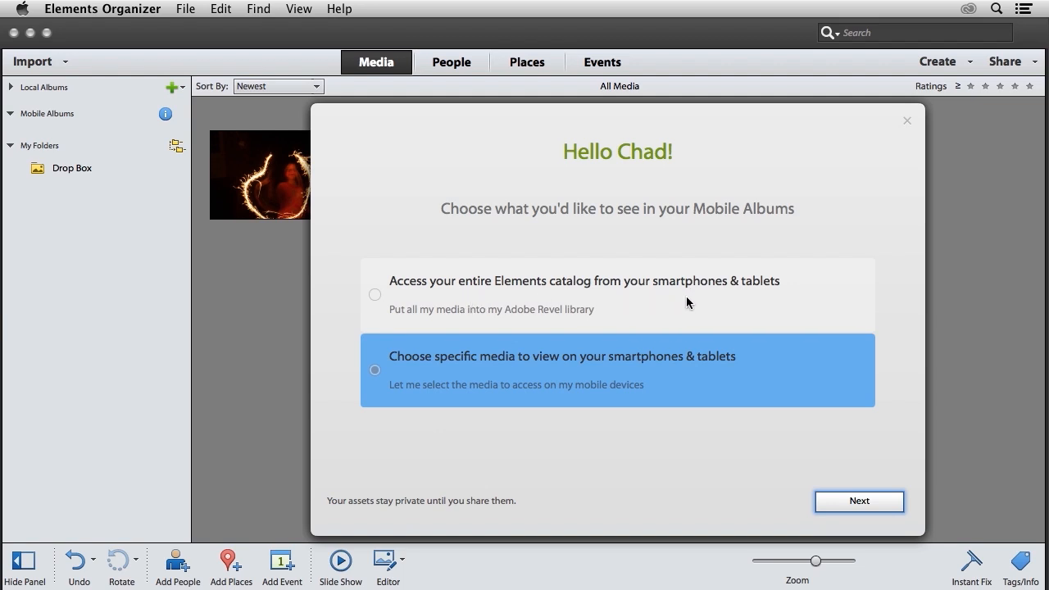
mouse_move(675, 343)
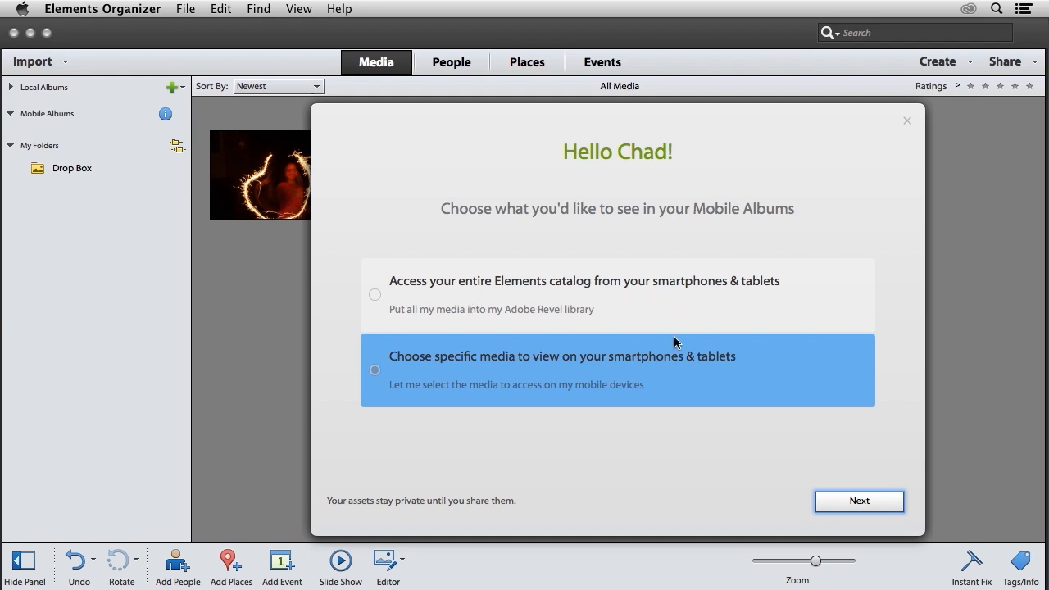
mouse_move(531, 376)
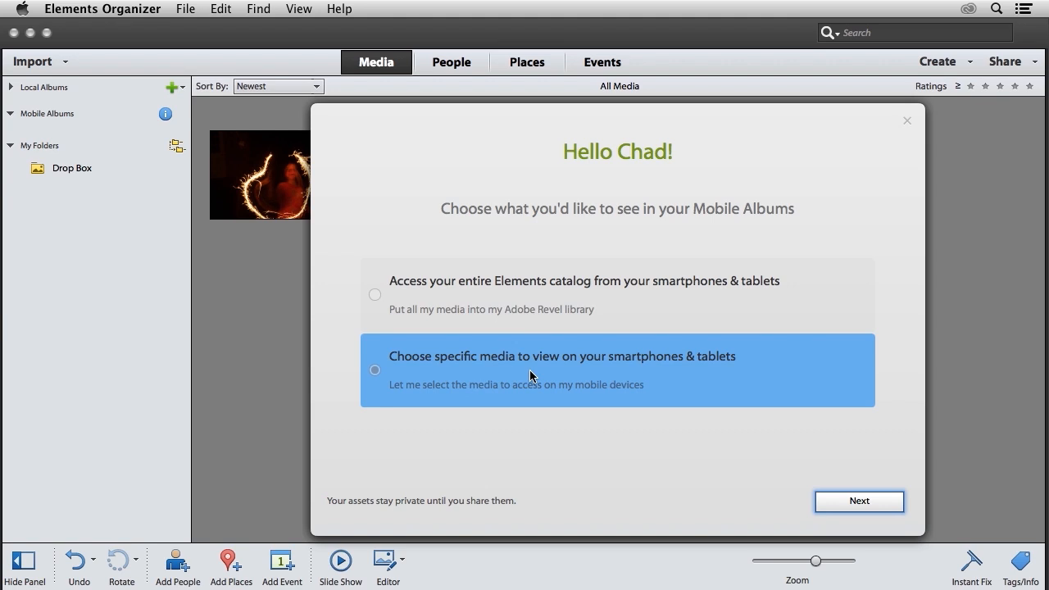
mouse_move(531, 383)
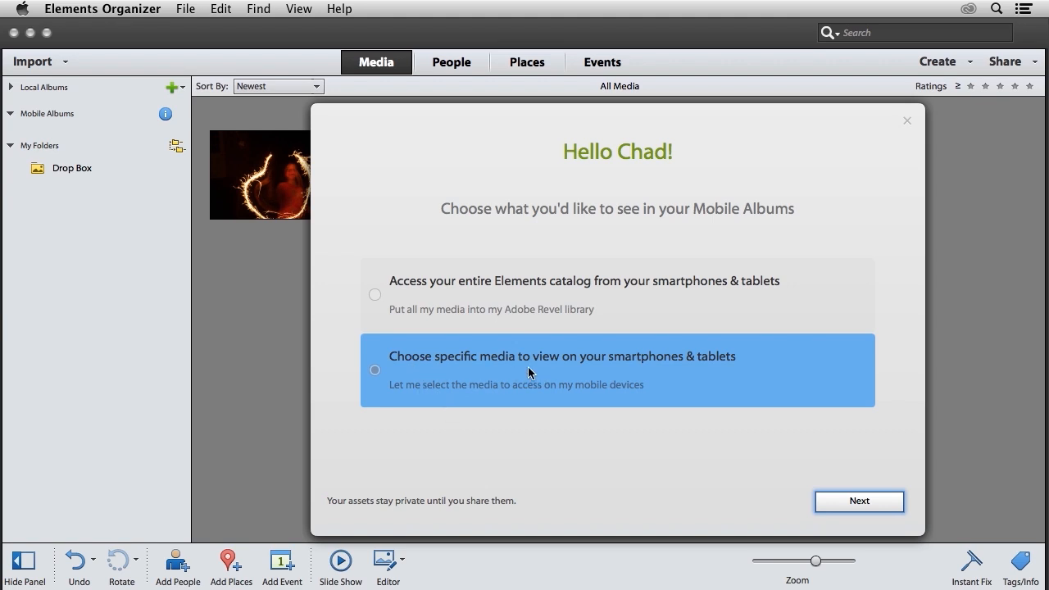
click(859, 501)
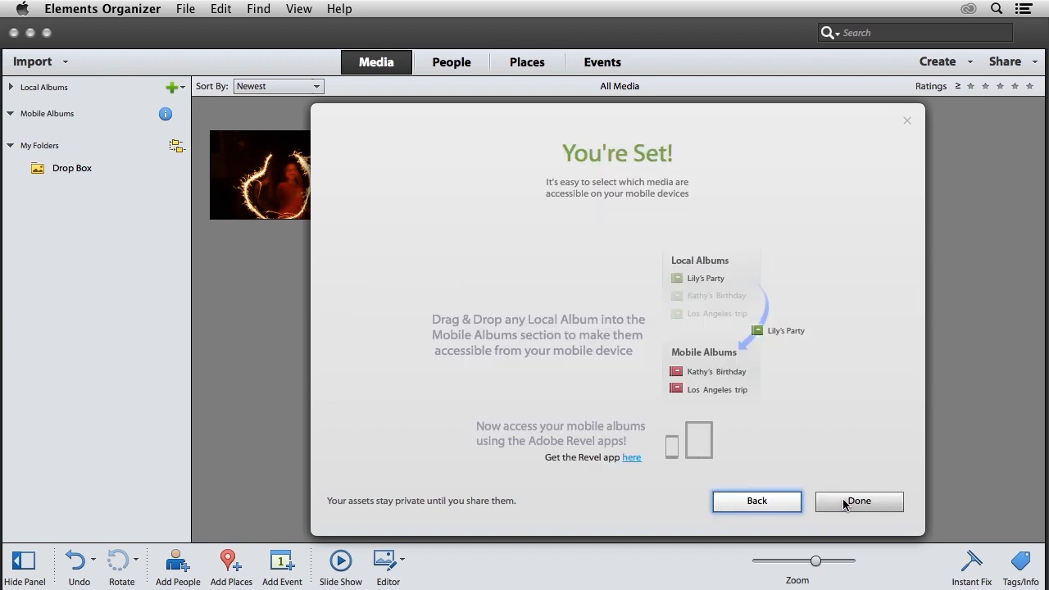
mouse_move(741, 223)
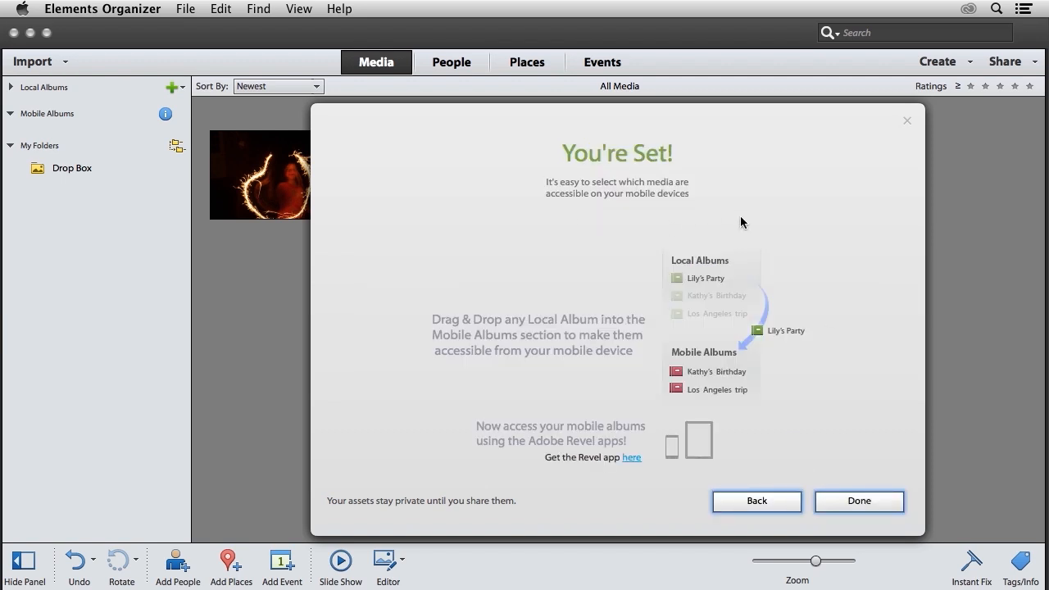
mouse_move(831, 210)
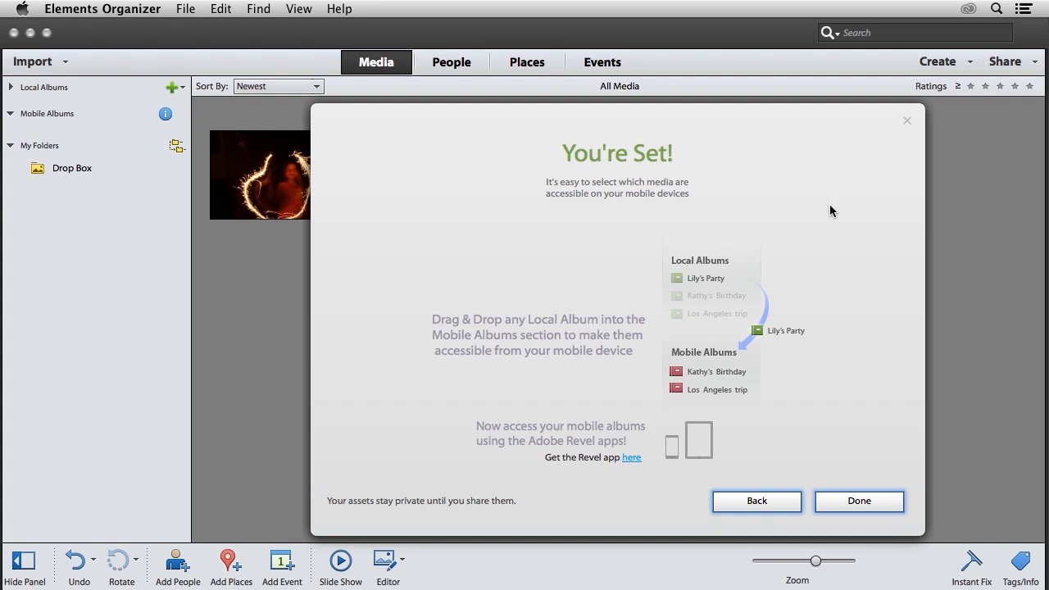
- Finish setup so Chad's Library appears under Mobile Albums and syncs
click(859, 502)
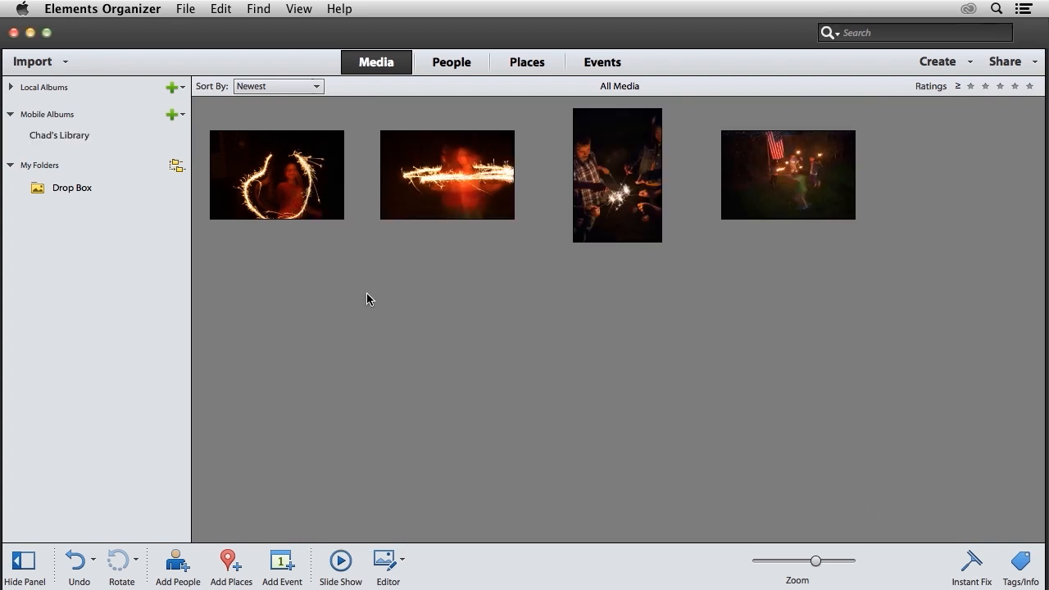
mouse_move(36, 121)
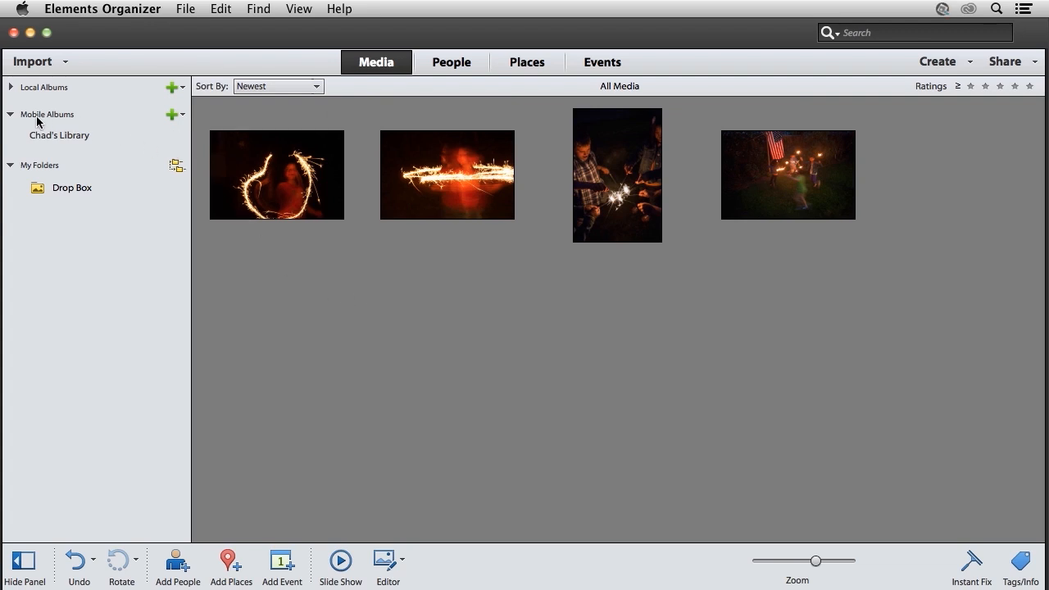
mouse_move(95, 125)
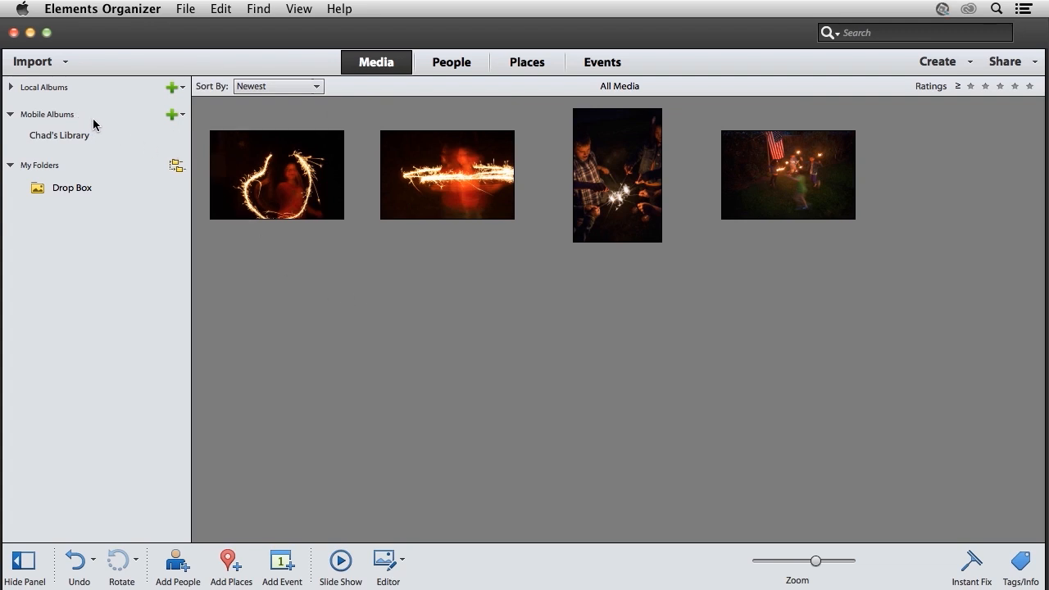
mouse_move(97, 141)
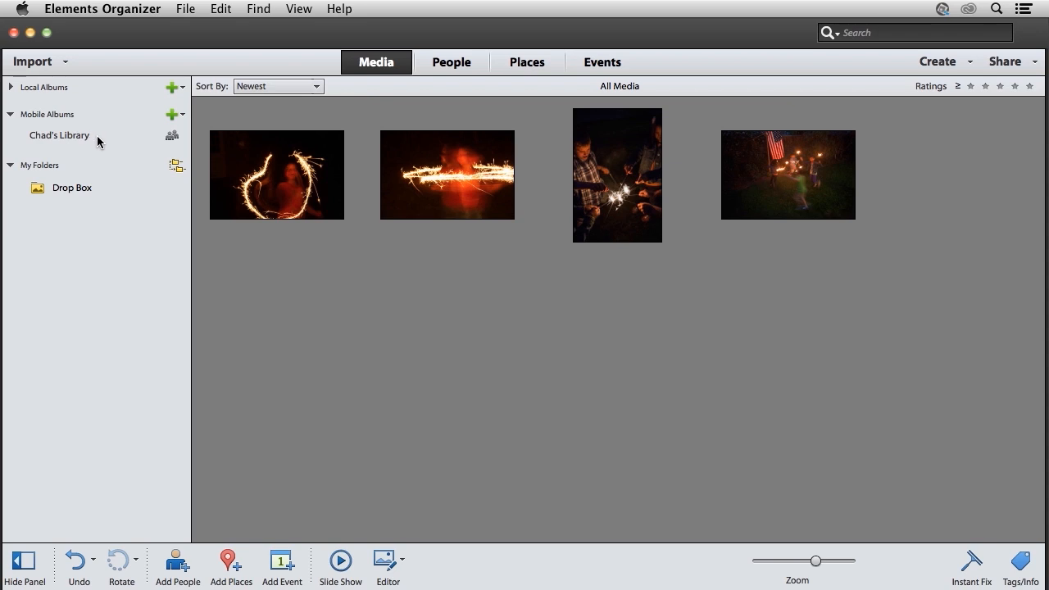
mouse_move(173, 134)
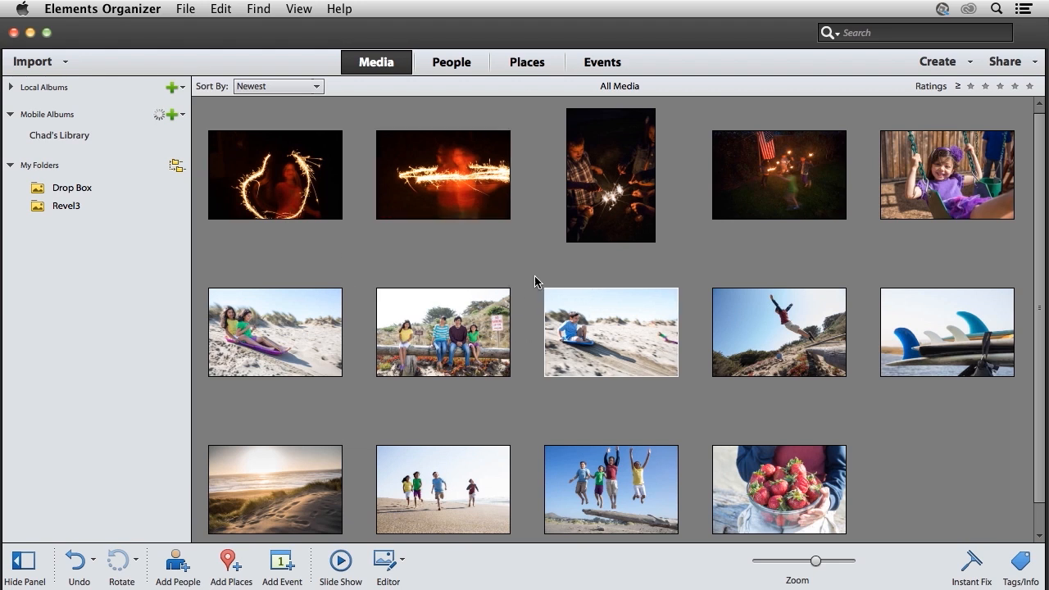
mouse_move(534, 269)
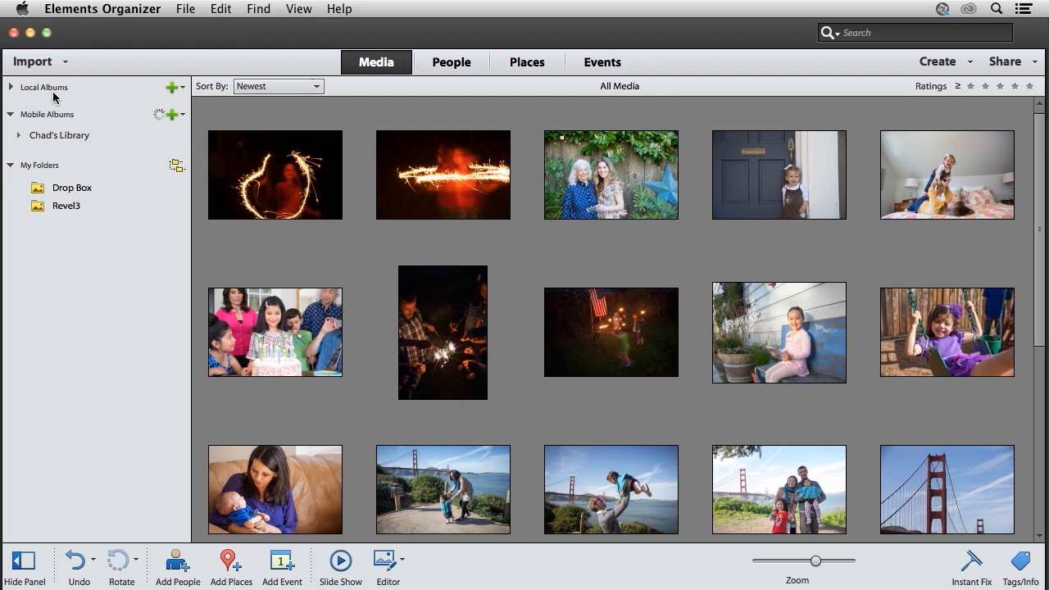
mouse_move(13, 92)
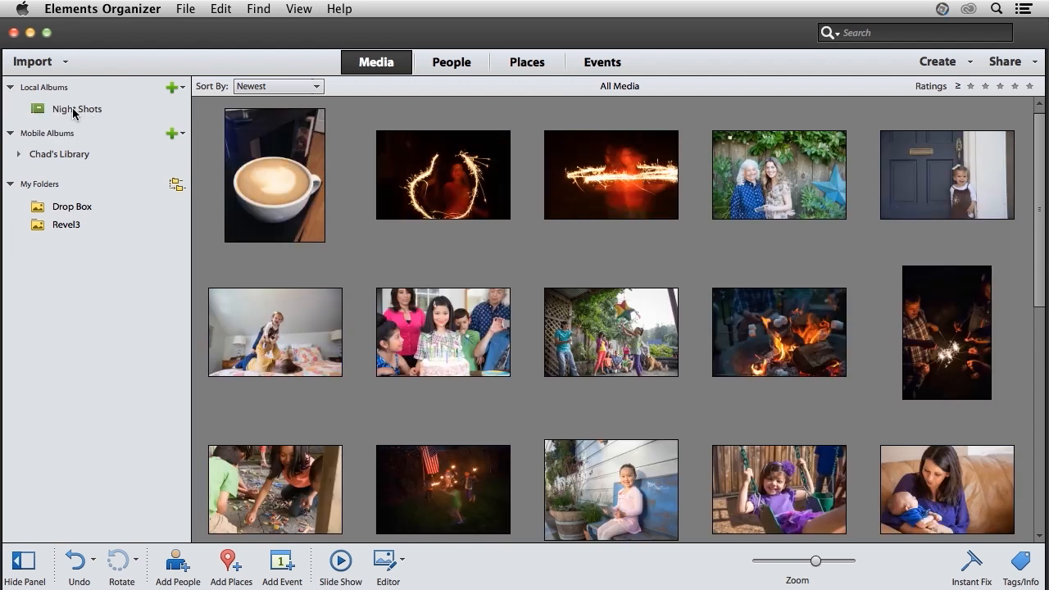
- Copy the local Night Shots album into Chad's Library via Copy to Mobile Albums
click(77, 109)
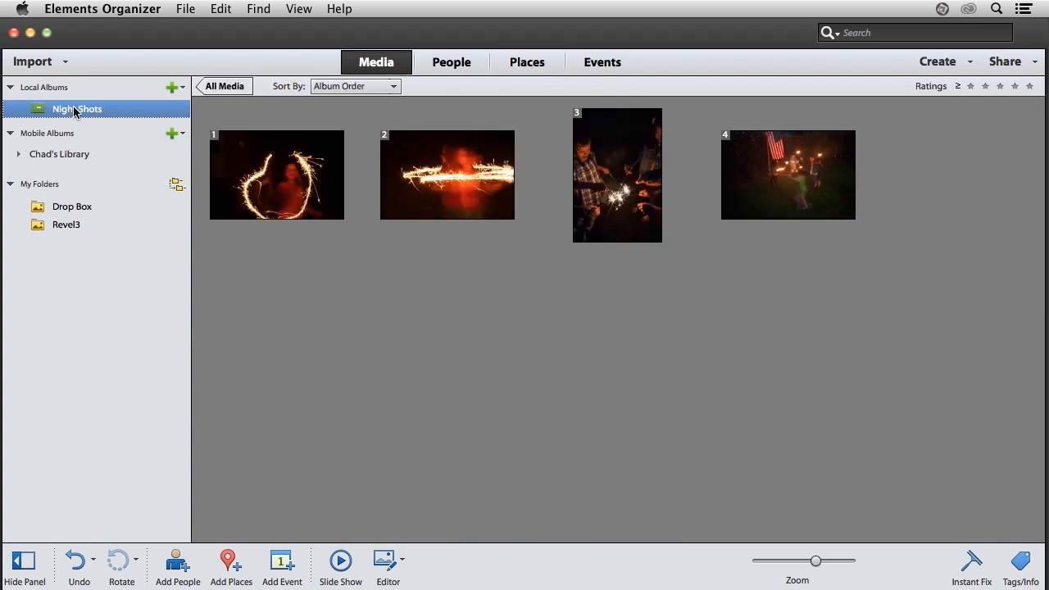
mouse_move(810, 269)
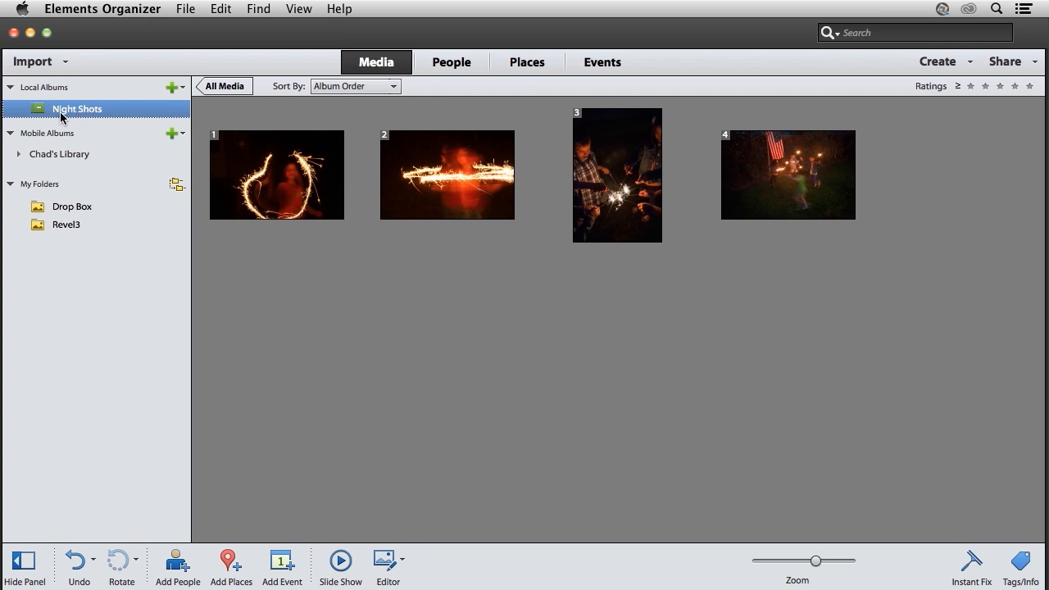
right_click(77, 108)
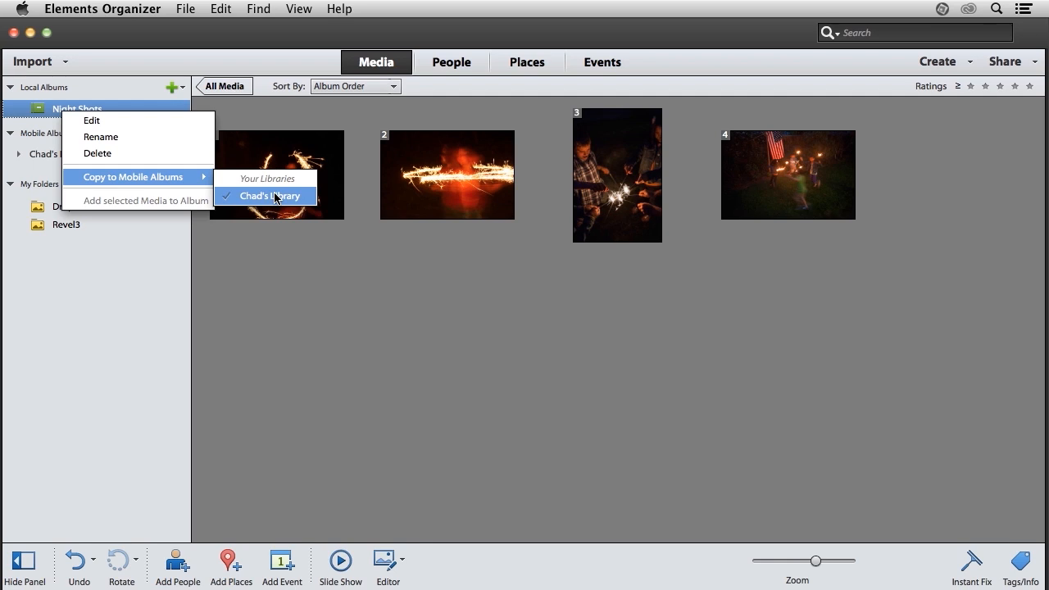
click(264, 195)
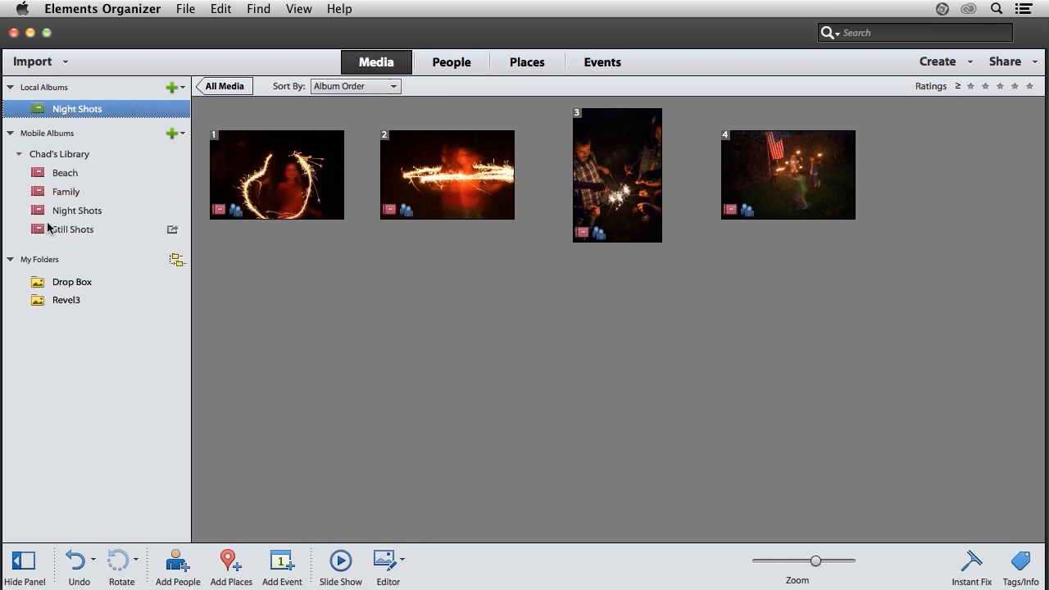
mouse_move(172, 210)
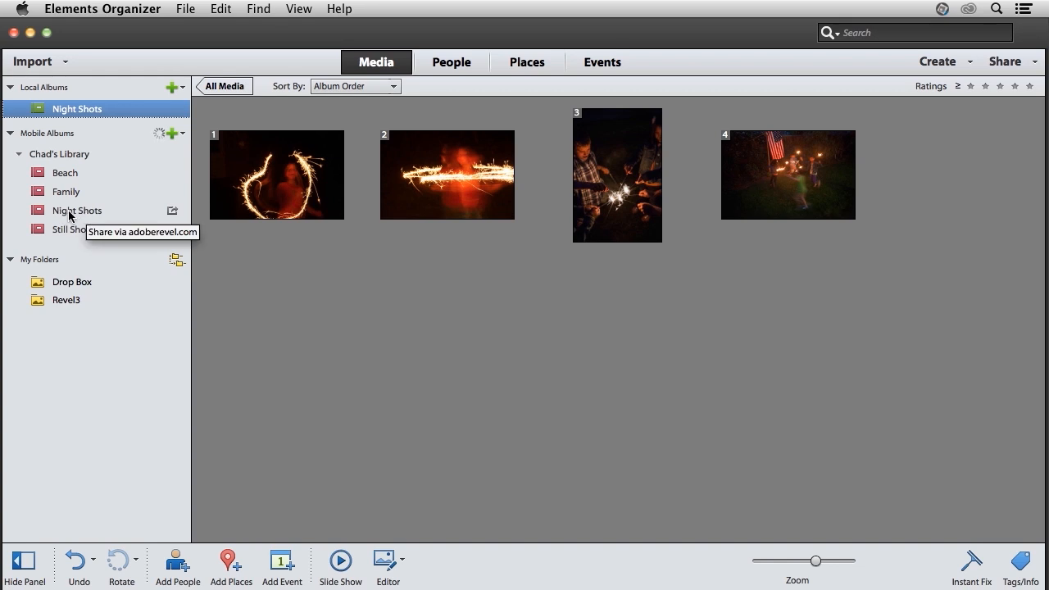
click(172, 209)
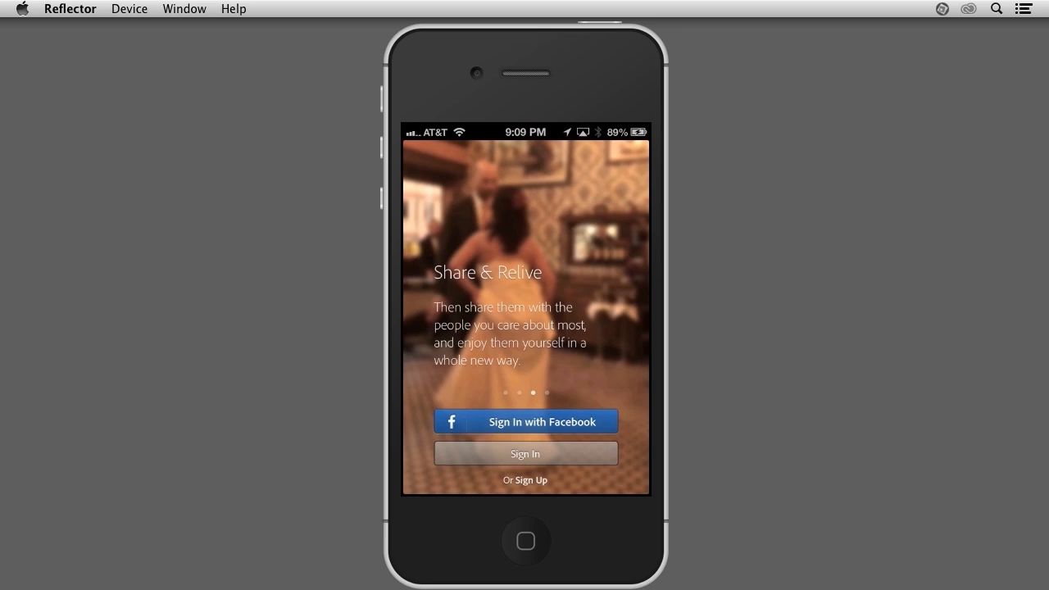
- Sign in to Revel on the iPhone with the Adobe ID 'chad' and password
click(524, 453)
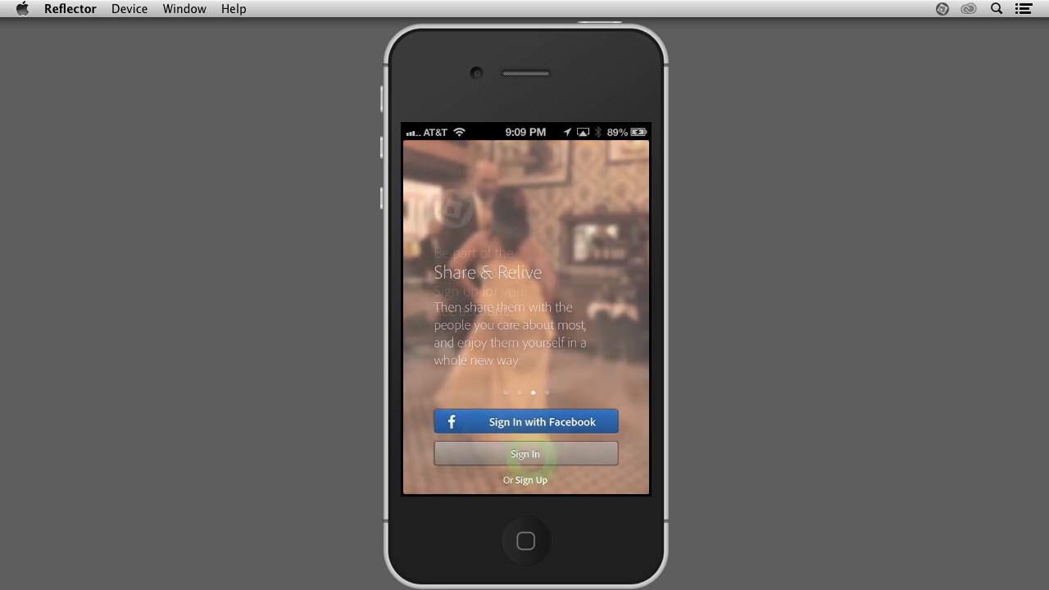
click(525, 452)
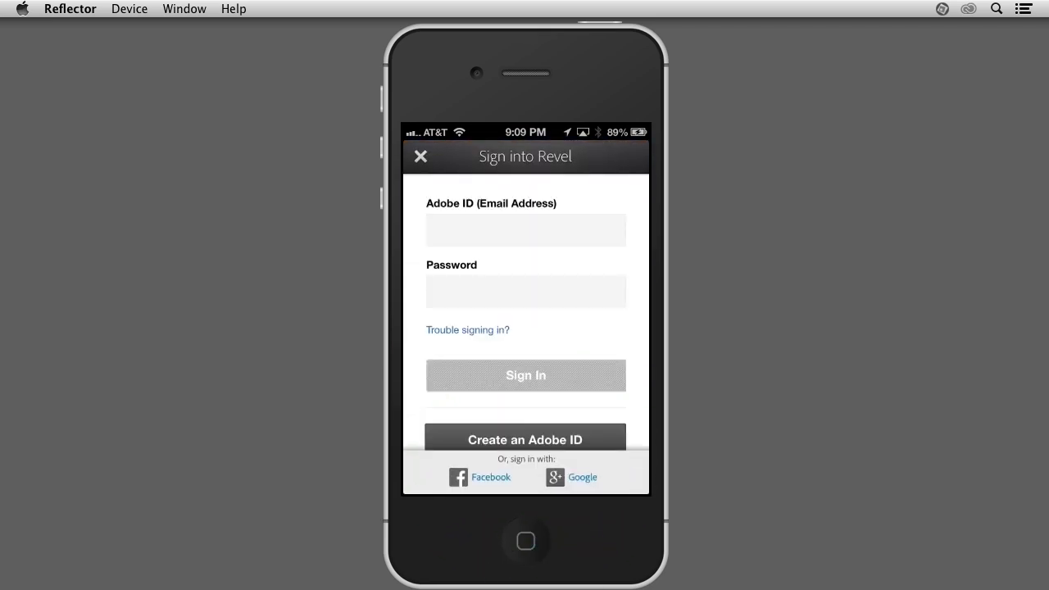
click(524, 229)
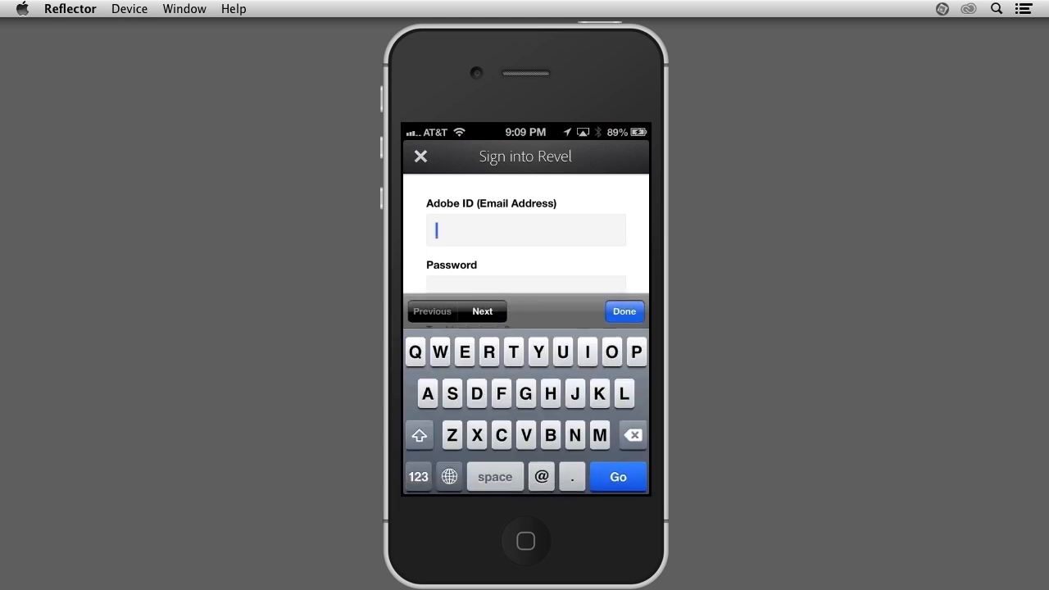
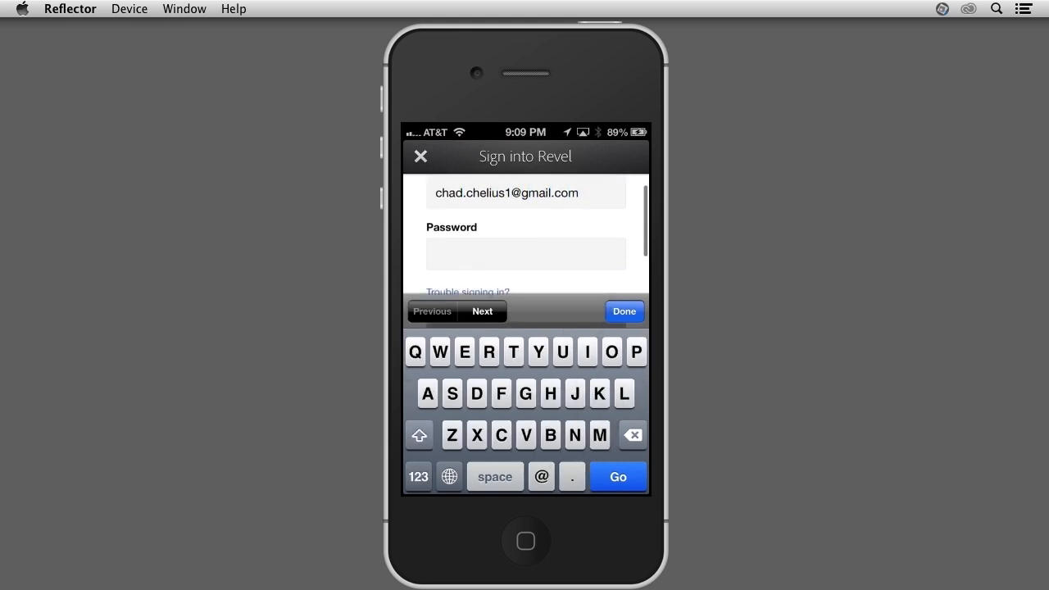
click(524, 252)
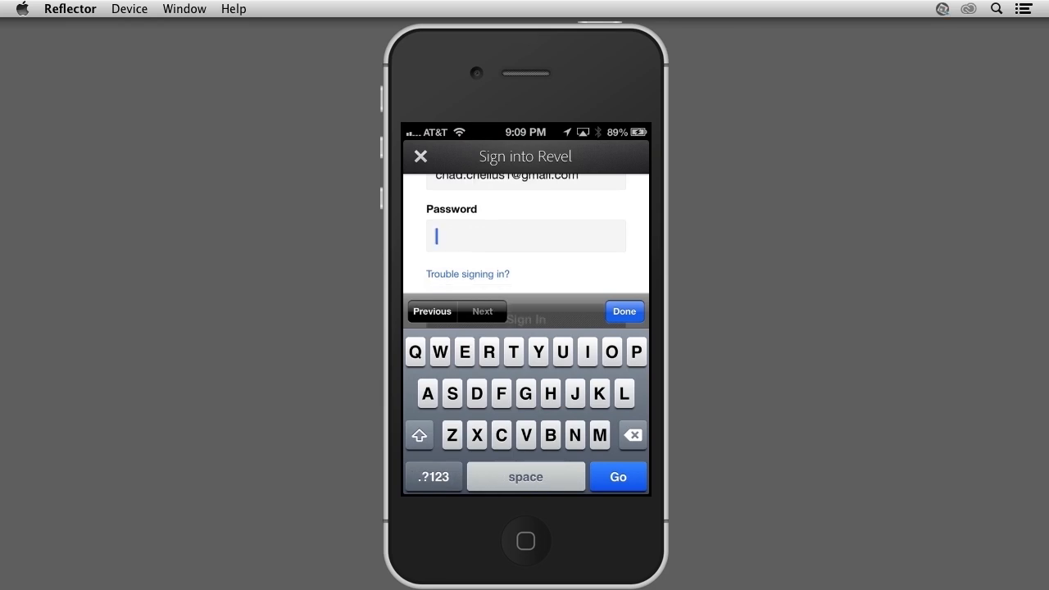
click(624, 311)
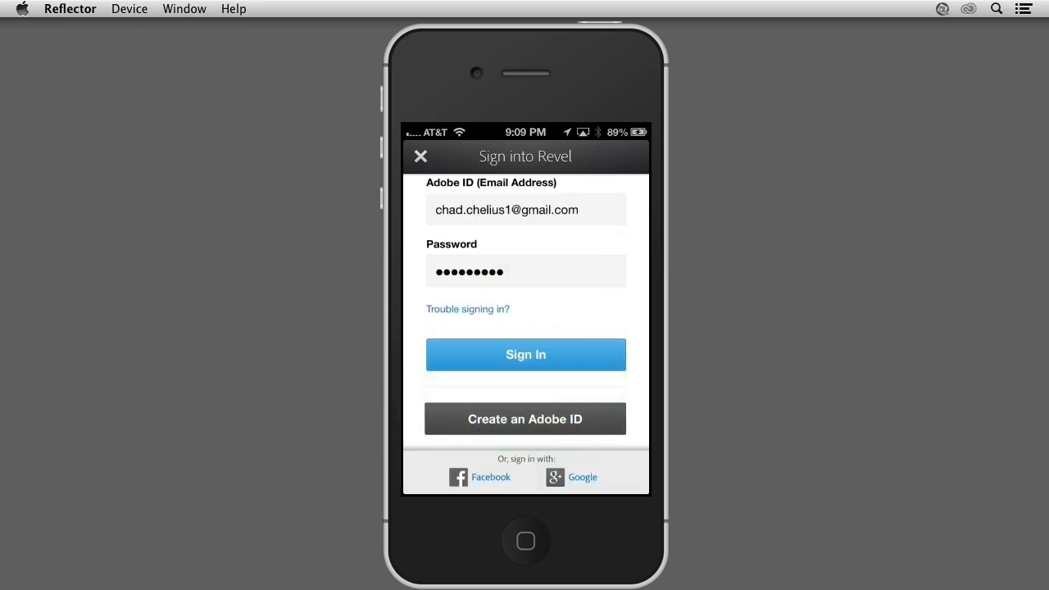
click(525, 354)
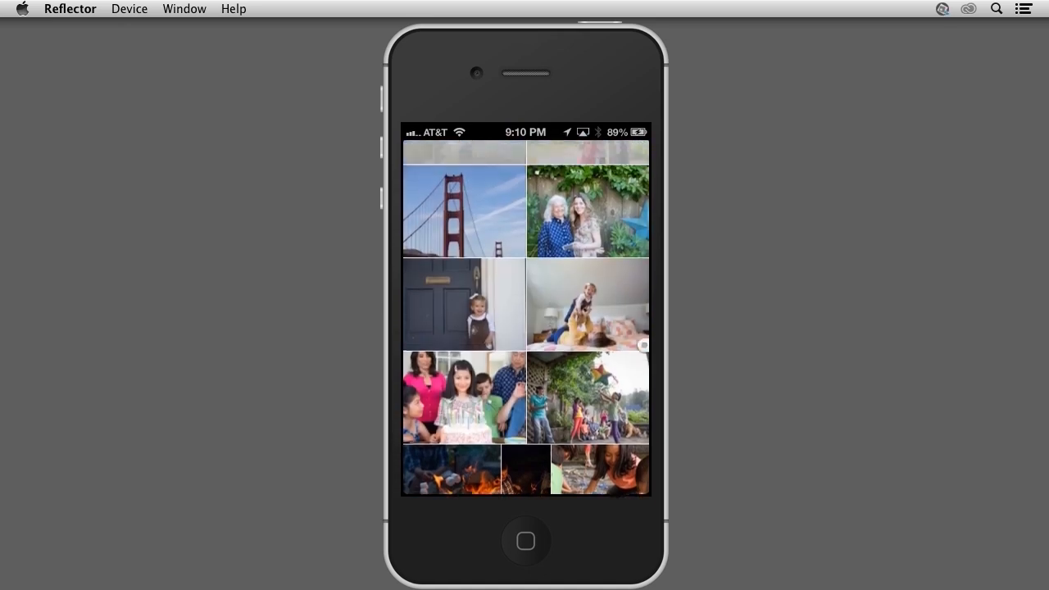
- Open the Night Shots album from the Albums list and show its action options
scroll(down, 3)
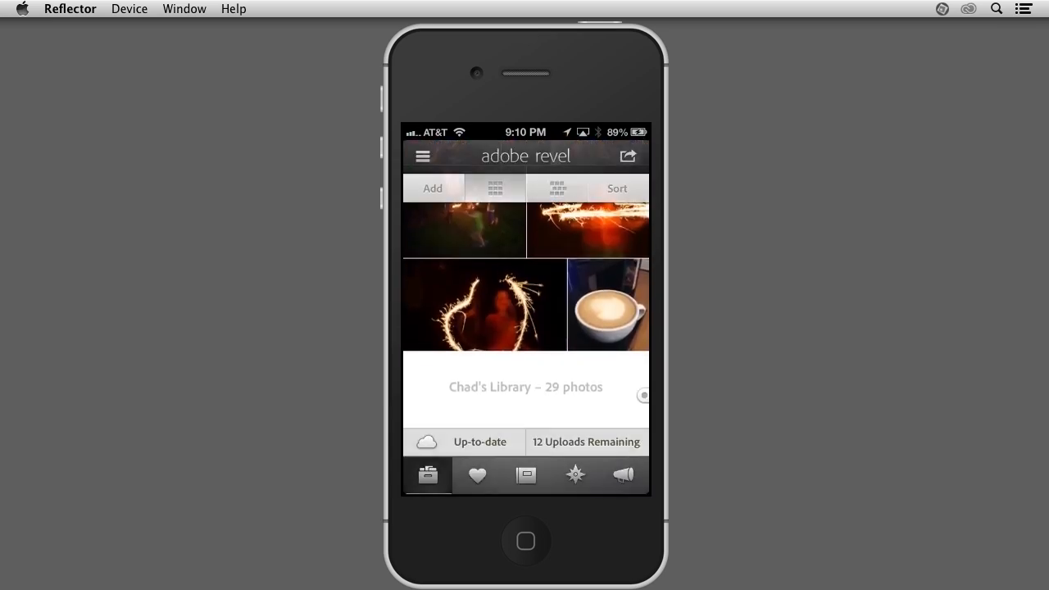
click(525, 476)
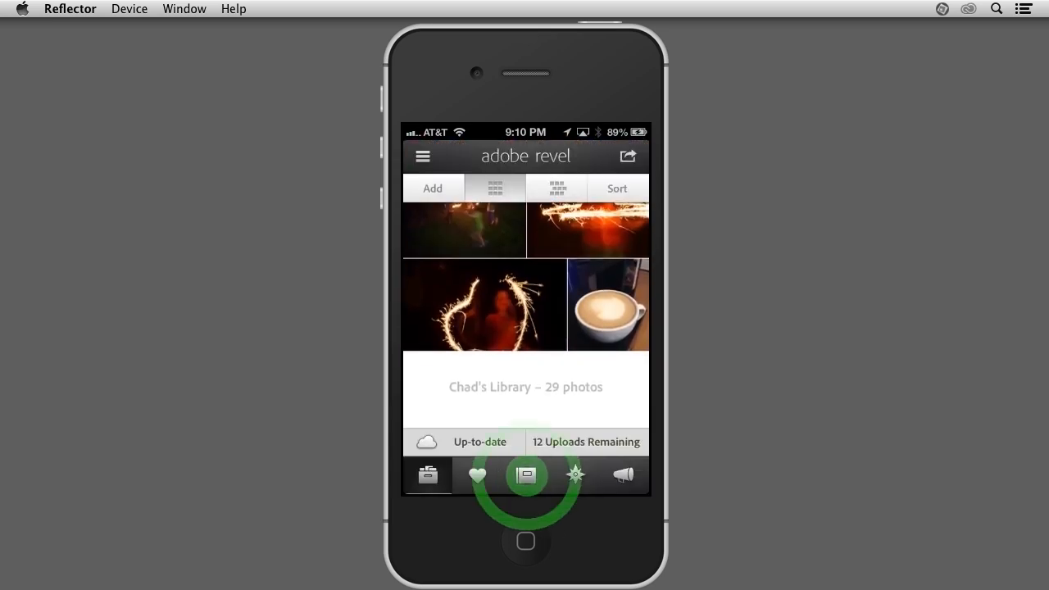
click(525, 475)
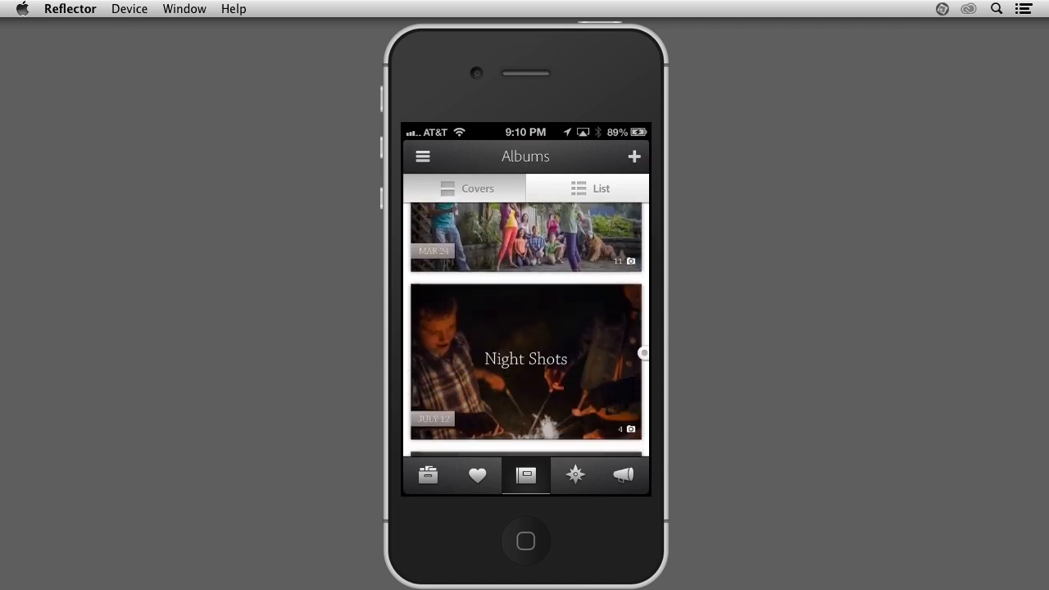
scroll(down, 3)
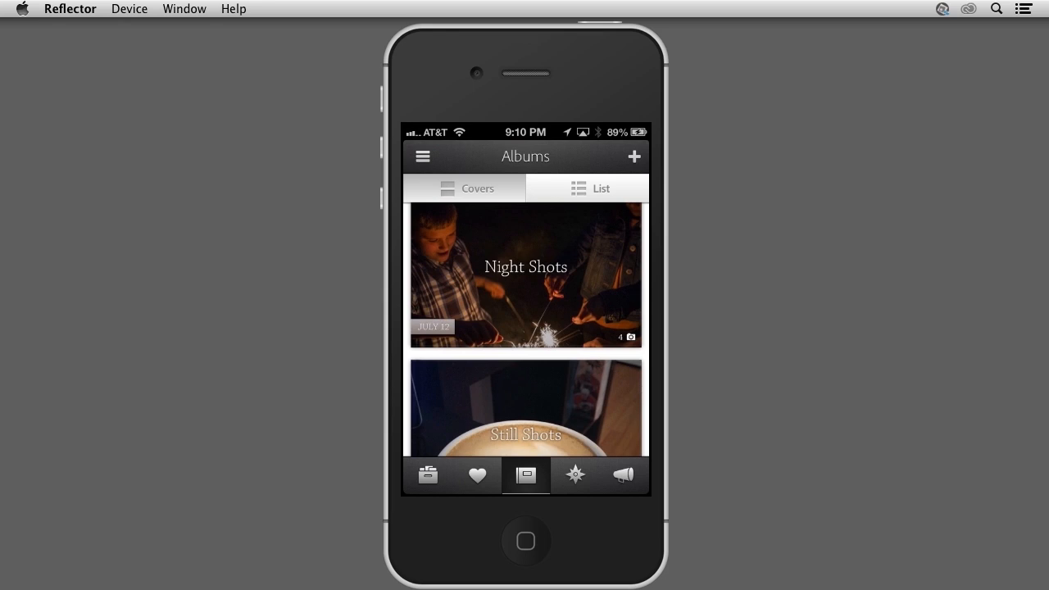
click(525, 277)
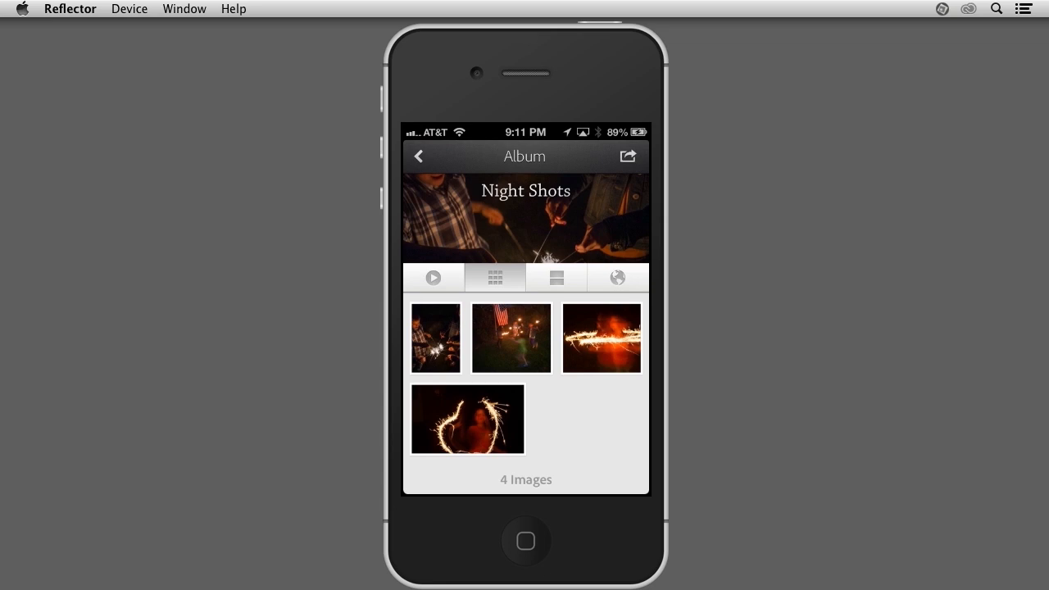
click(627, 156)
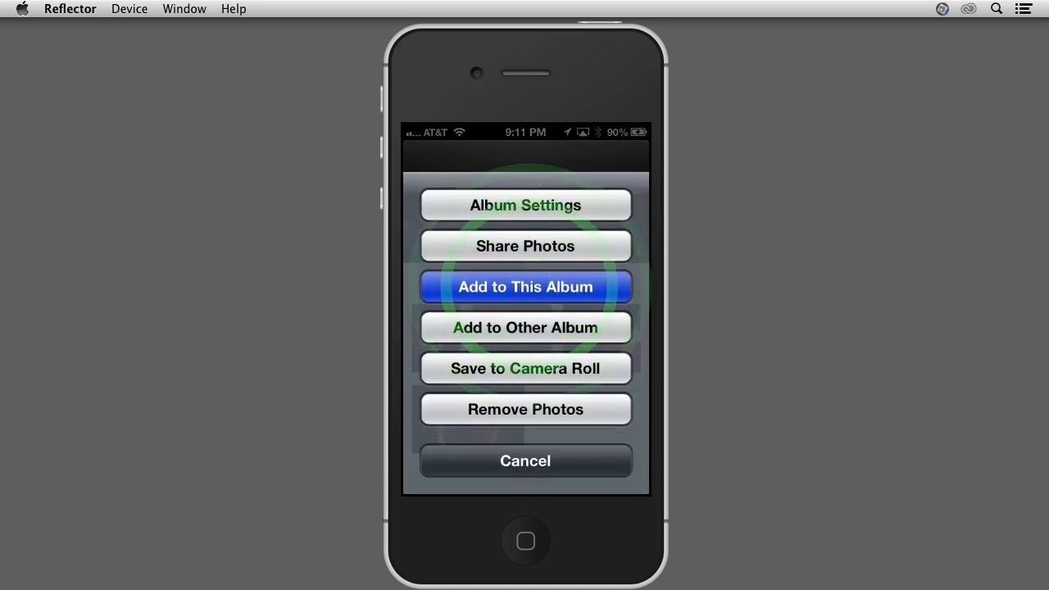
- Add the campfire photo from Camera Roll to the Night Shots album
click(525, 285)
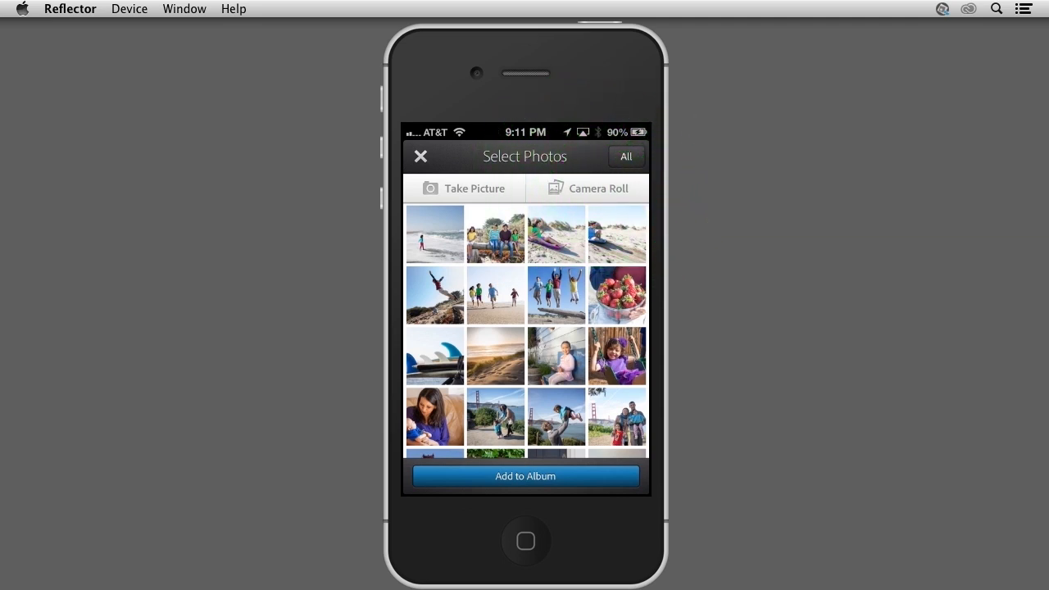
click(525, 476)
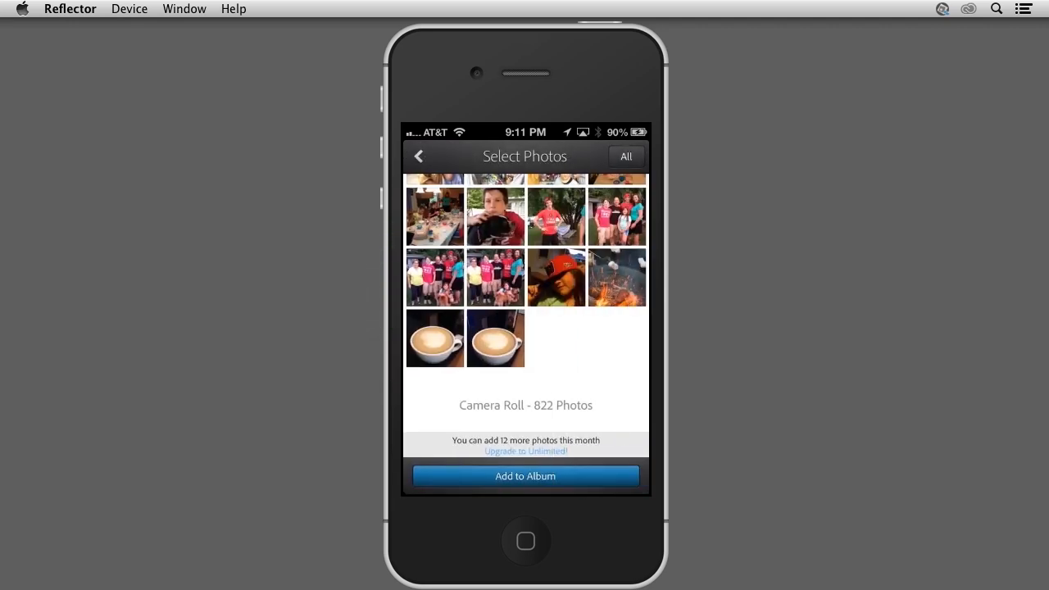
click(616, 277)
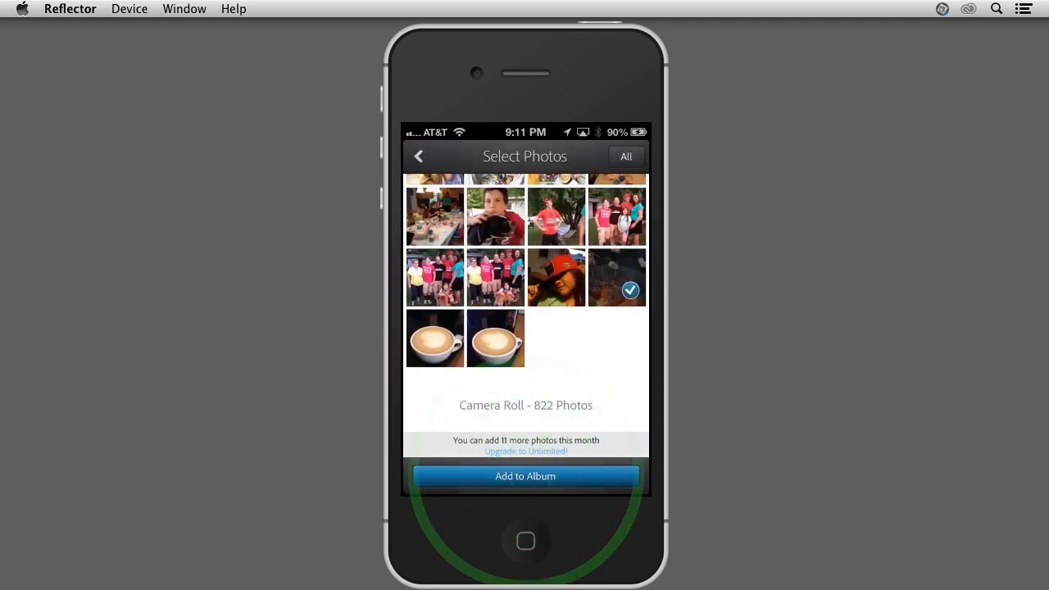
click(525, 476)
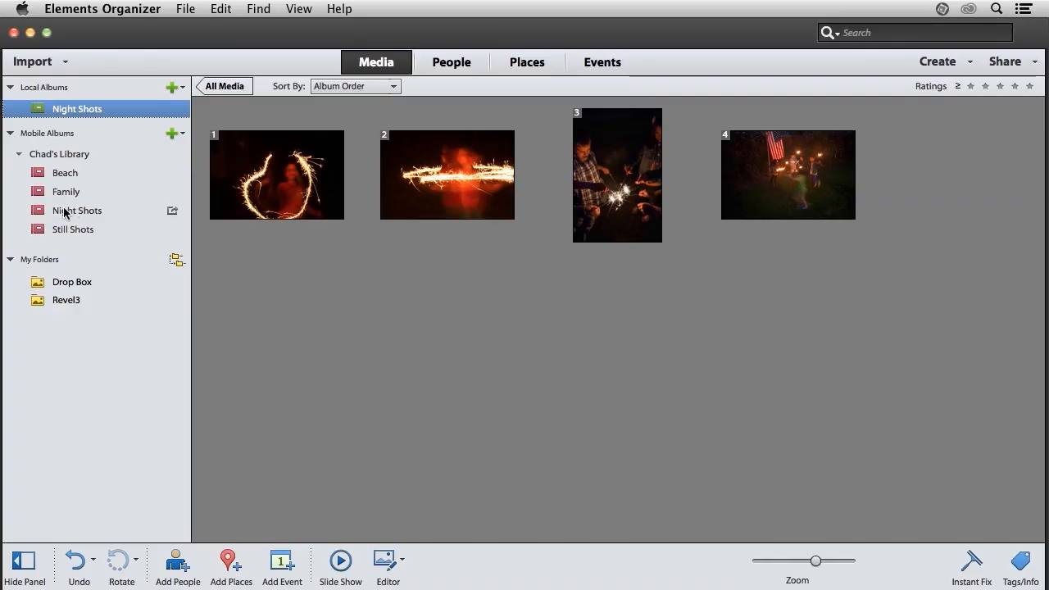
- View the mobile Night Shots album now showing the campfire photo as a fifth image
click(77, 210)
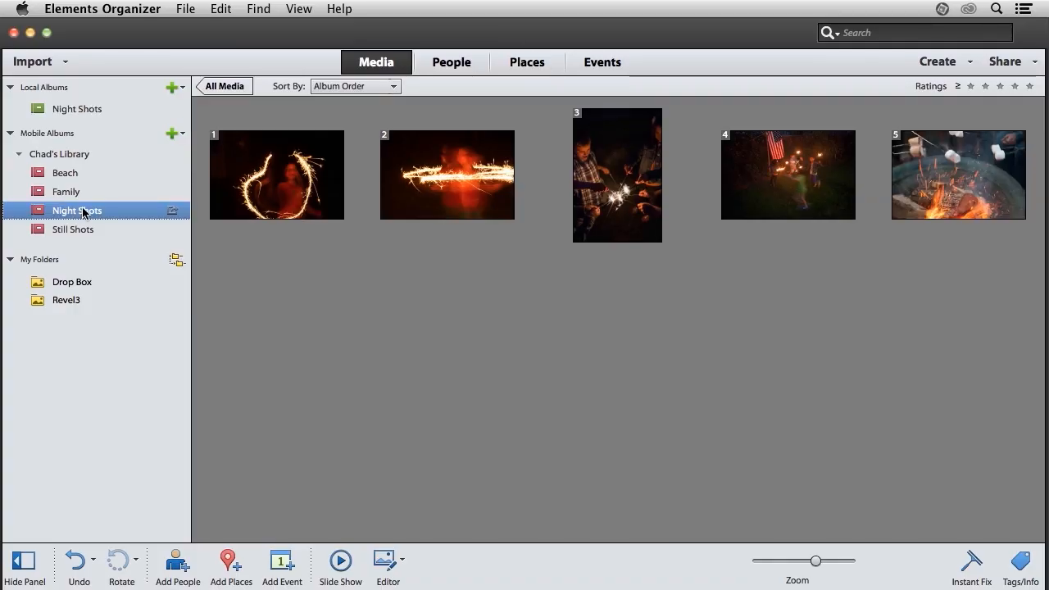
mouse_move(962, 181)
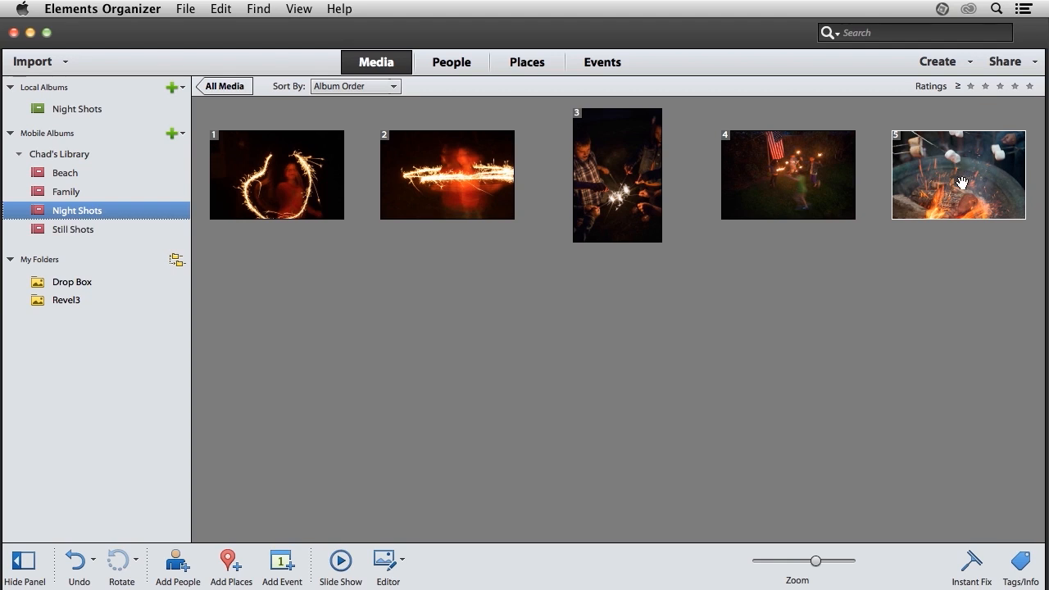
mouse_move(941, 256)
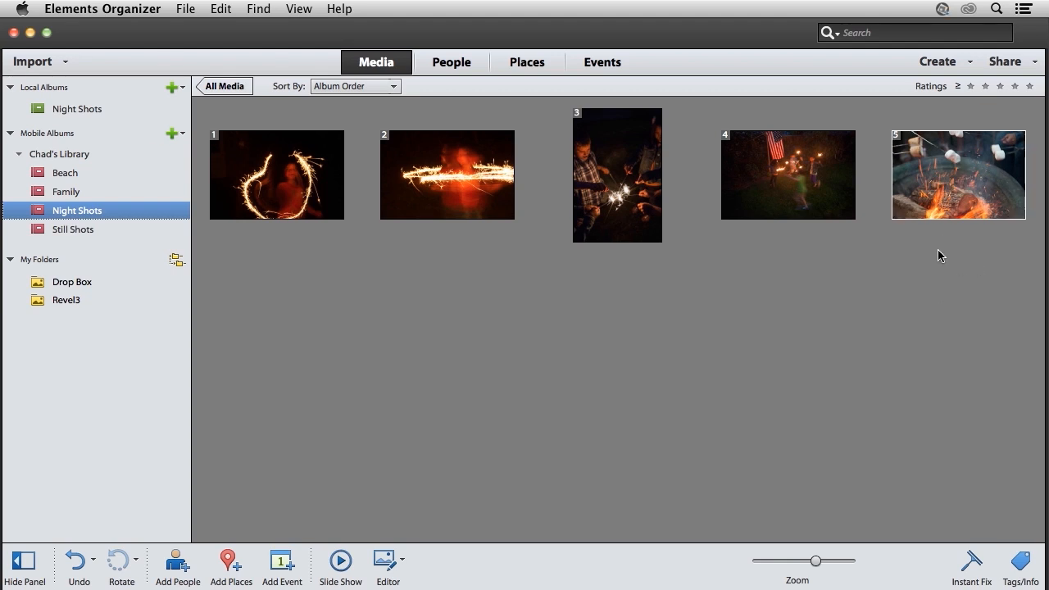
mouse_move(108, 229)
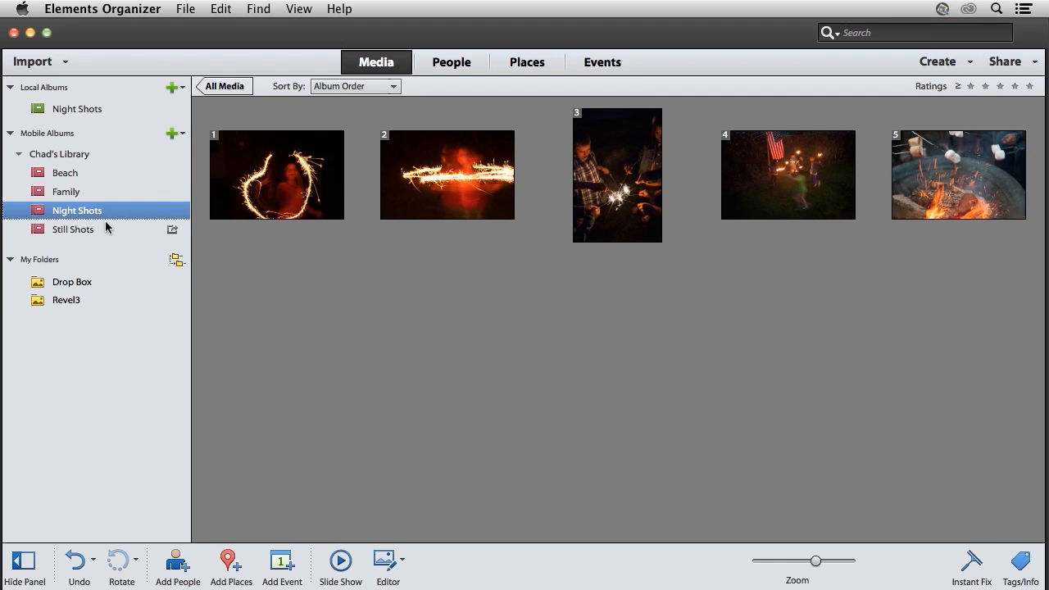
mouse_move(341, 305)
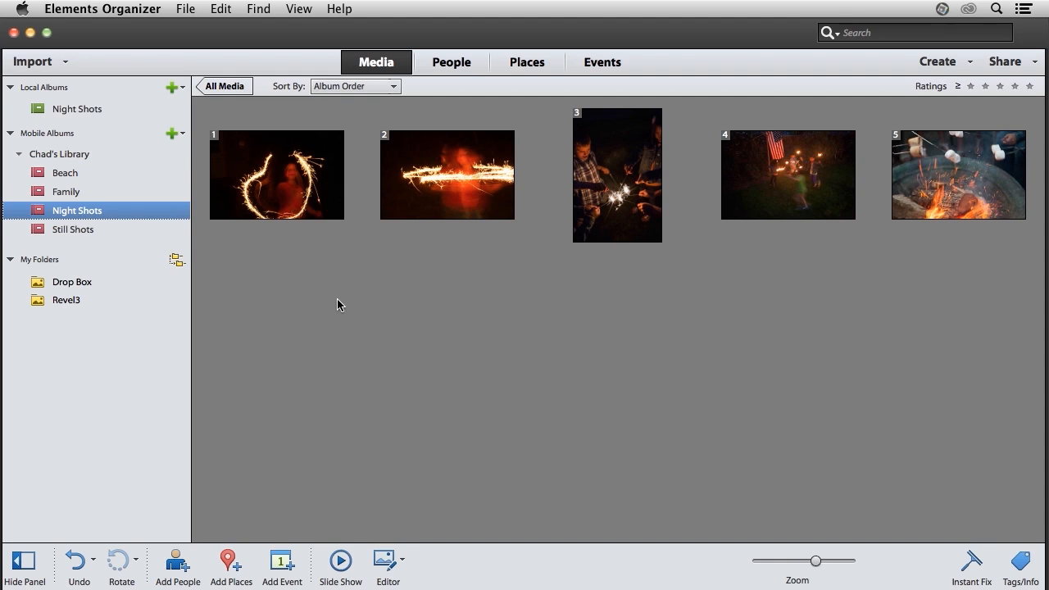